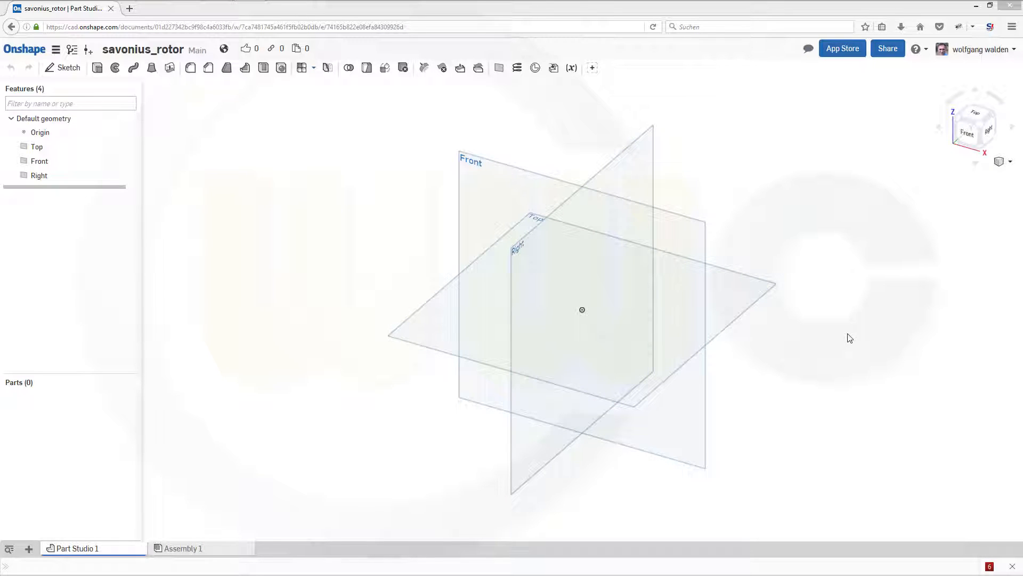
{"action": "mouse_move", "coordinate": [841, 338]}
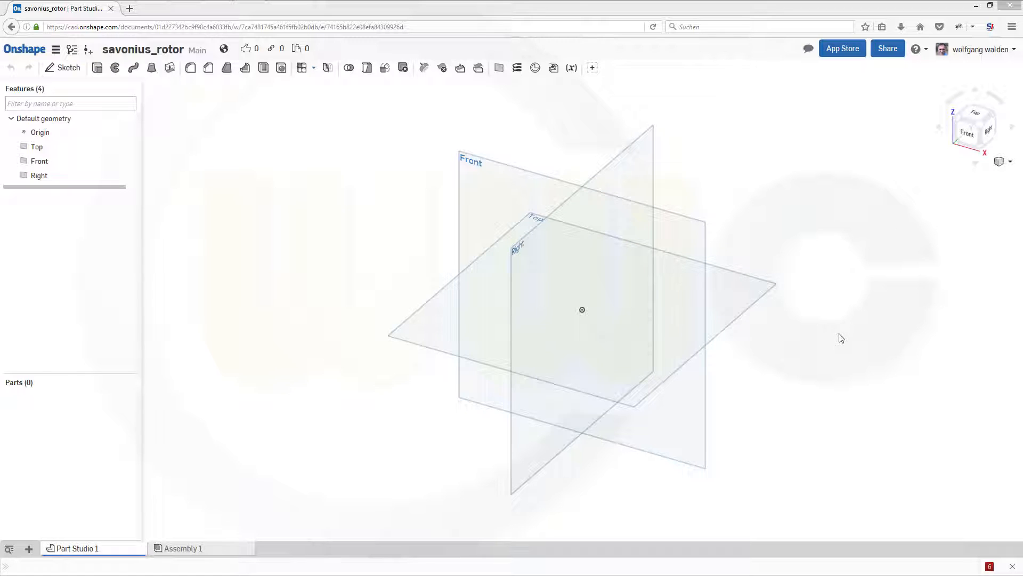
{"action": "mouse_move", "coordinate": [617, 291]}
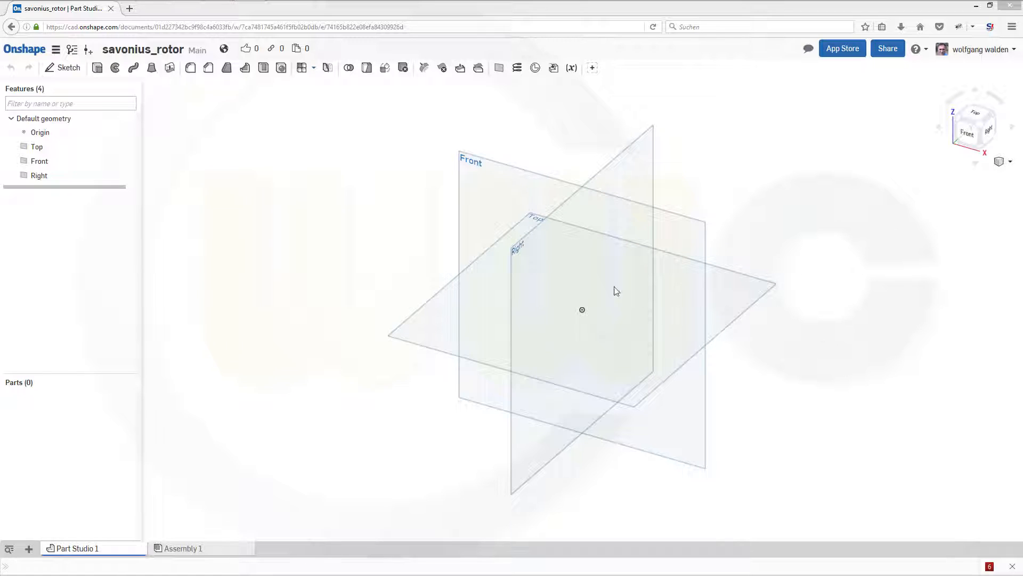
{"action": "mouse_move", "coordinate": [345, 132]}
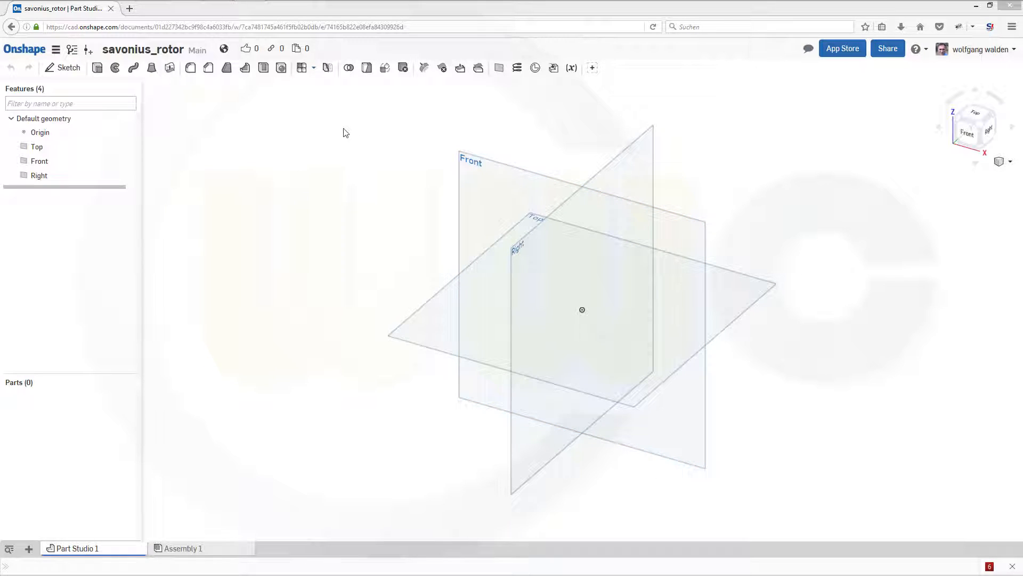
{"action": "mouse_move", "coordinate": [513, 95]}
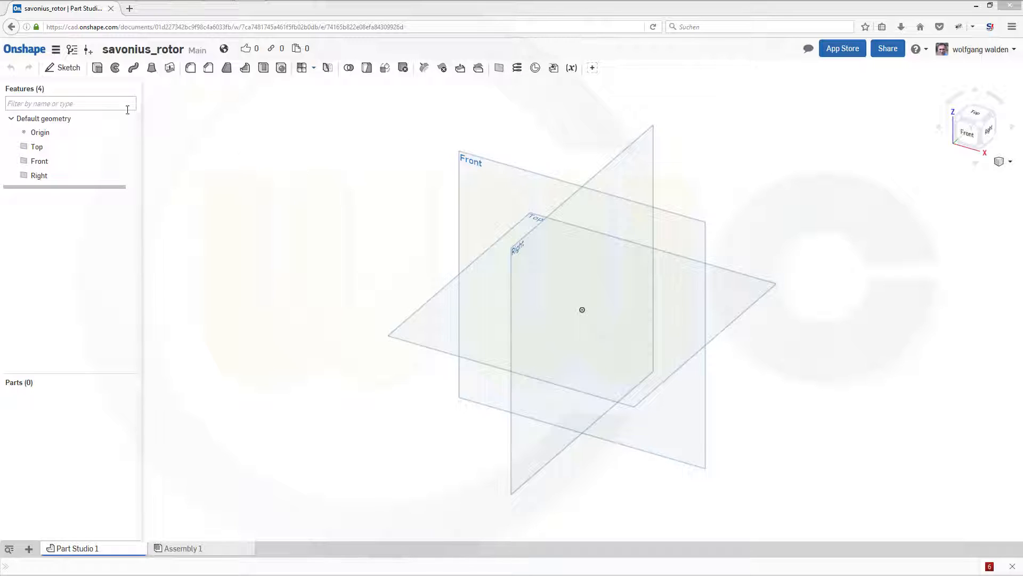
Create Sketch 1 on the Top plane with a Ø100 circle centred on the origin
{"action": "left_click", "coordinate": [63, 67]}
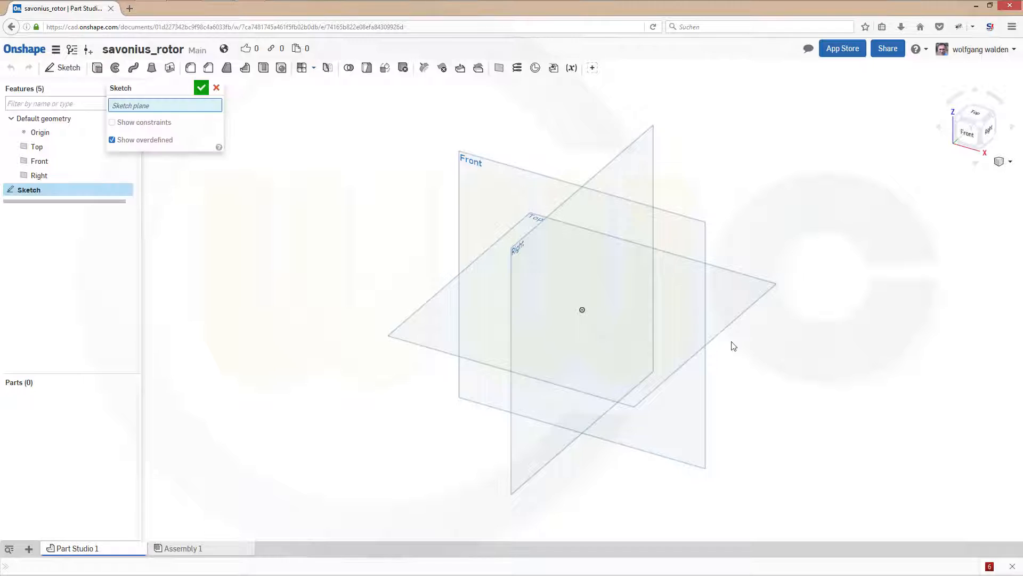
{"action": "left_click", "coordinate": [536, 222]}
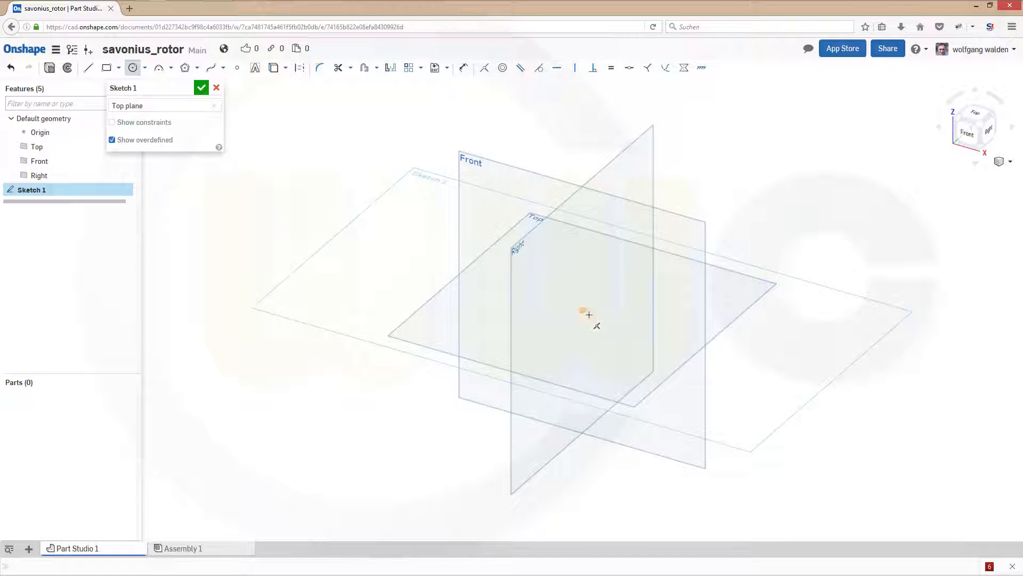
{"action": "left_click_drag", "start_coordinate": [582, 309], "coordinate": [840, 382]}
{"action": "type", "text": "100"}
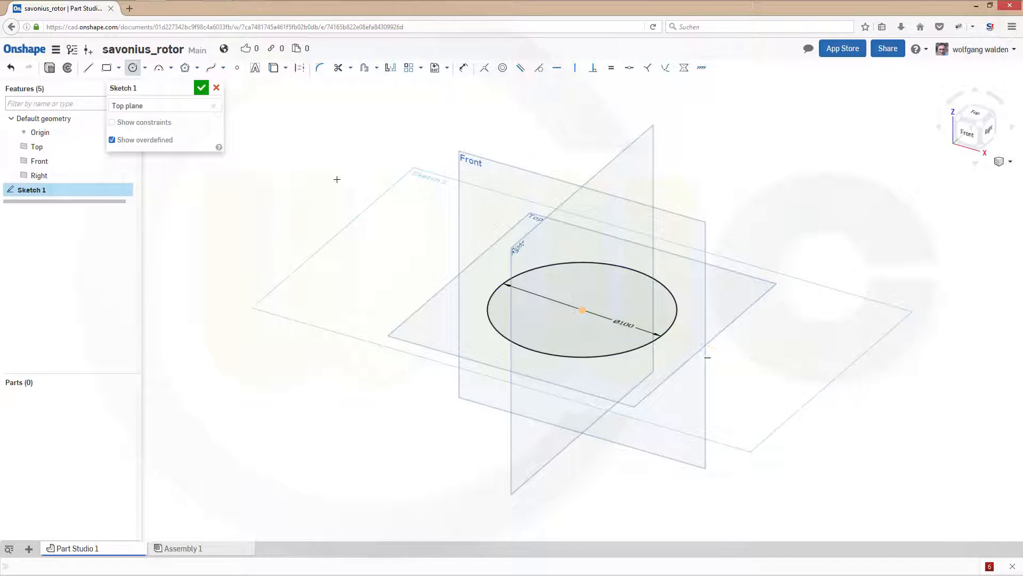
{"action": "left_click", "coordinate": [201, 86]}
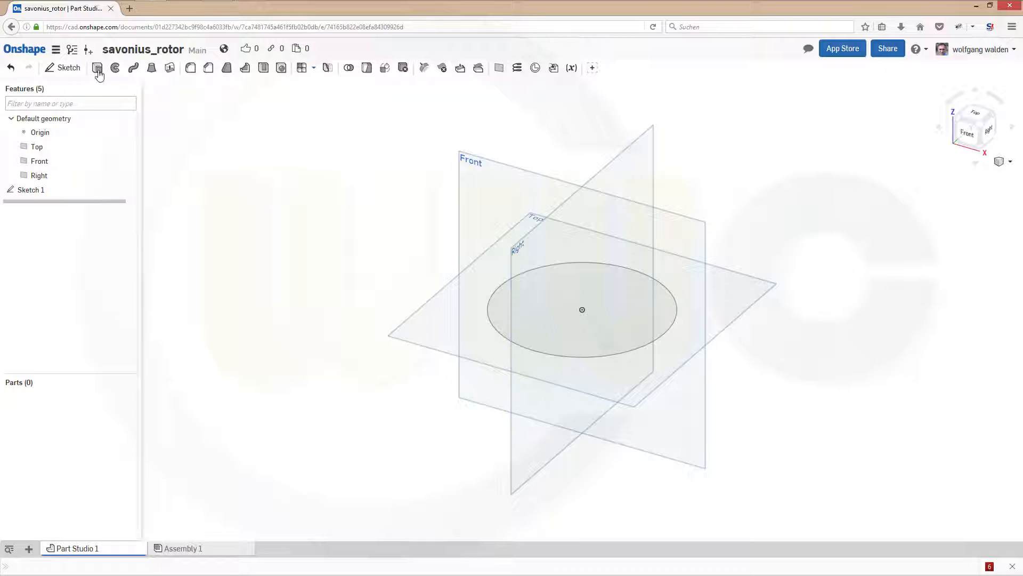
Surface-extrude the circle 200 mm into an open cylinder (Extrude 1)
{"action": "left_click", "coordinate": [97, 67]}
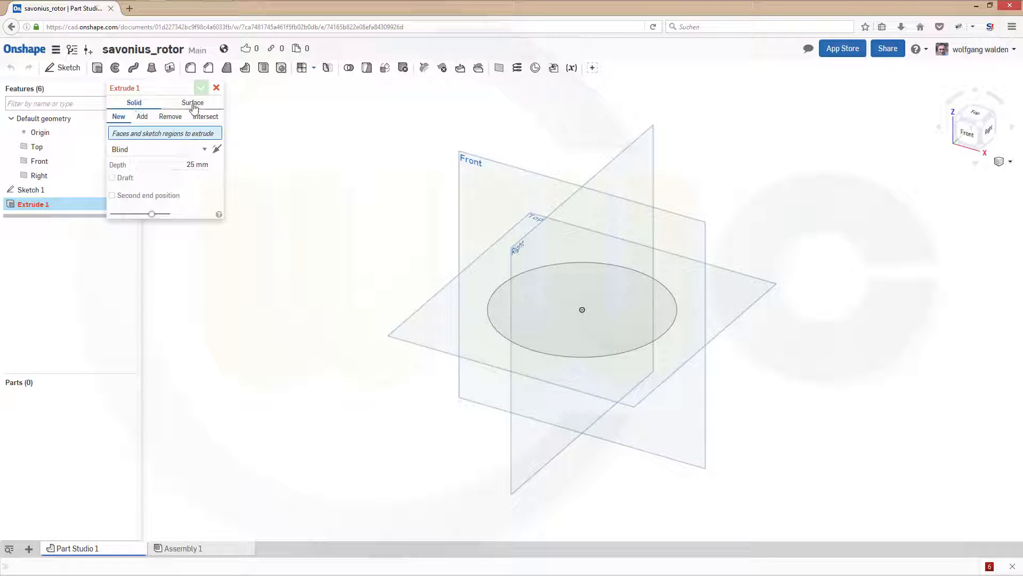
{"action": "left_click", "coordinate": [192, 102]}
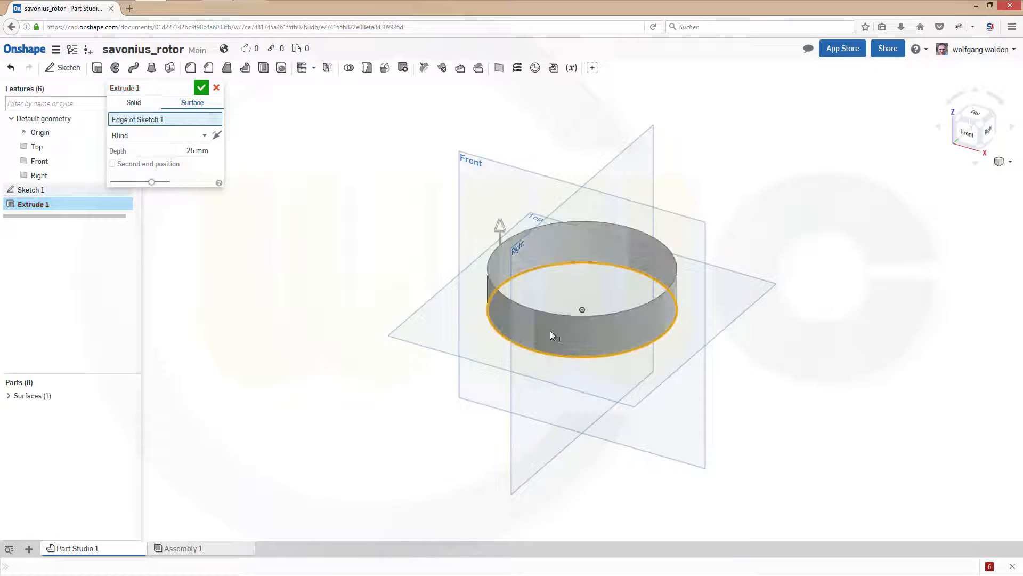
{"action": "left_click", "coordinate": [196, 150]}
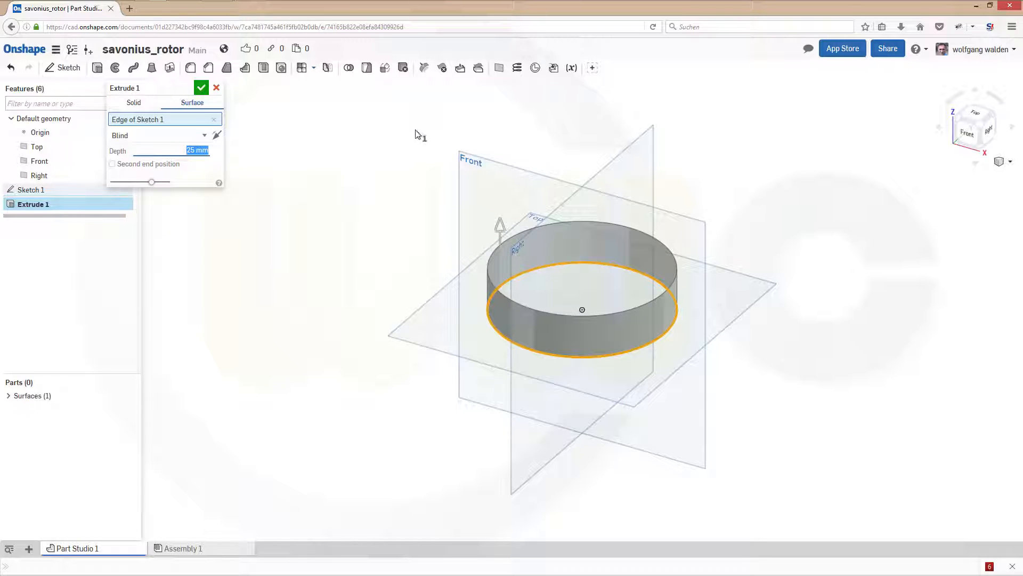
{"action": "type", "text": "200"}
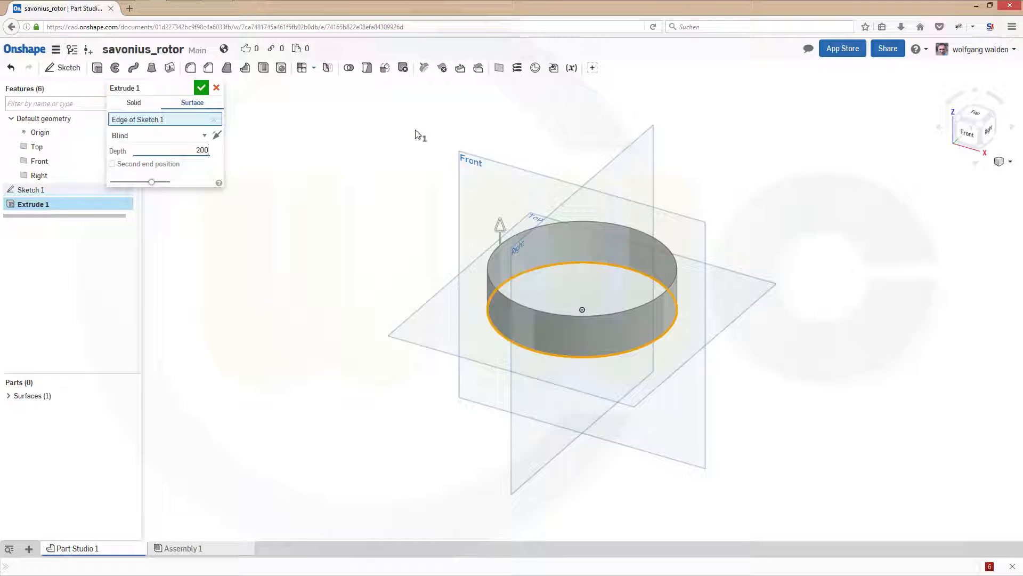
{"action": "triple_click", "coordinate": [171, 150]}
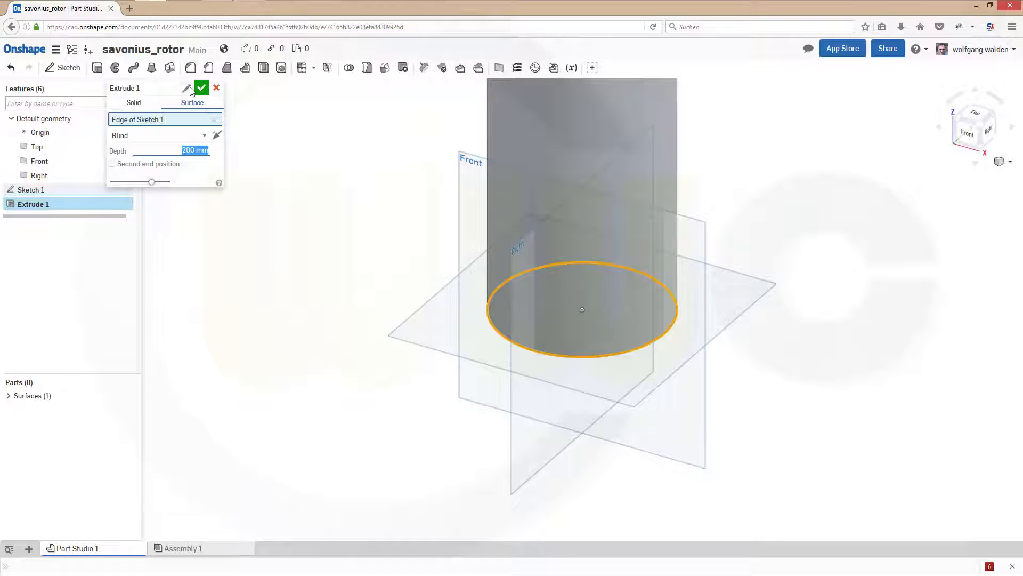
{"action": "left_click", "coordinate": [201, 87]}
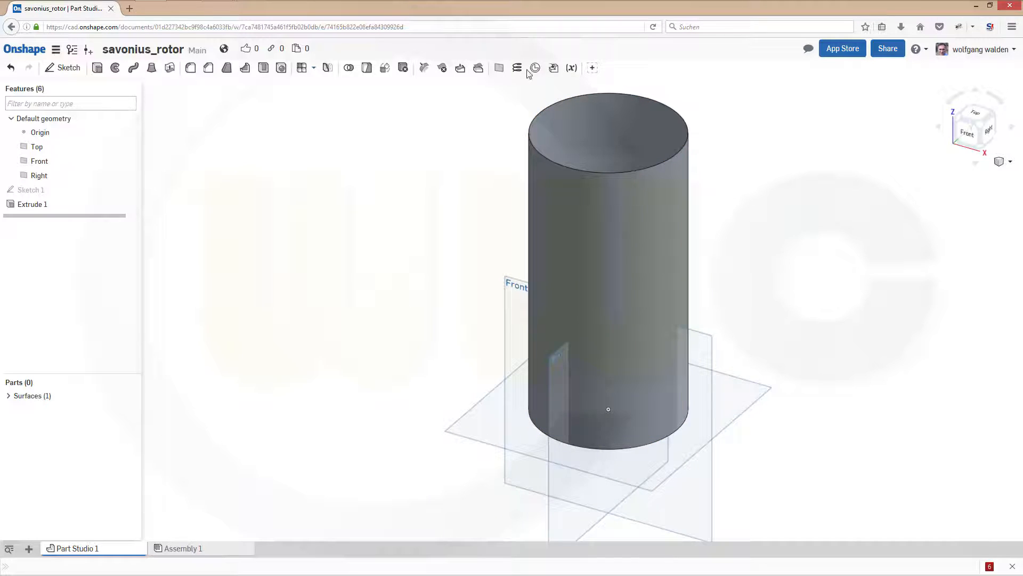
Create Helix 1 on the cylinder face, then hide Surface 1 leaving only the curve
{"action": "left_click", "coordinate": [536, 68]}
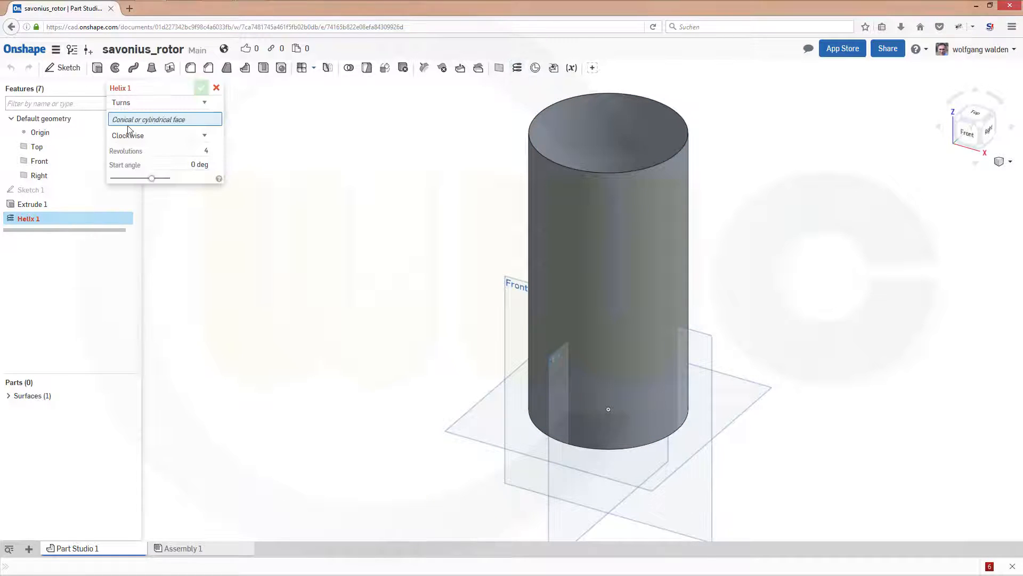
{"action": "mouse_move", "coordinate": [155, 126]}
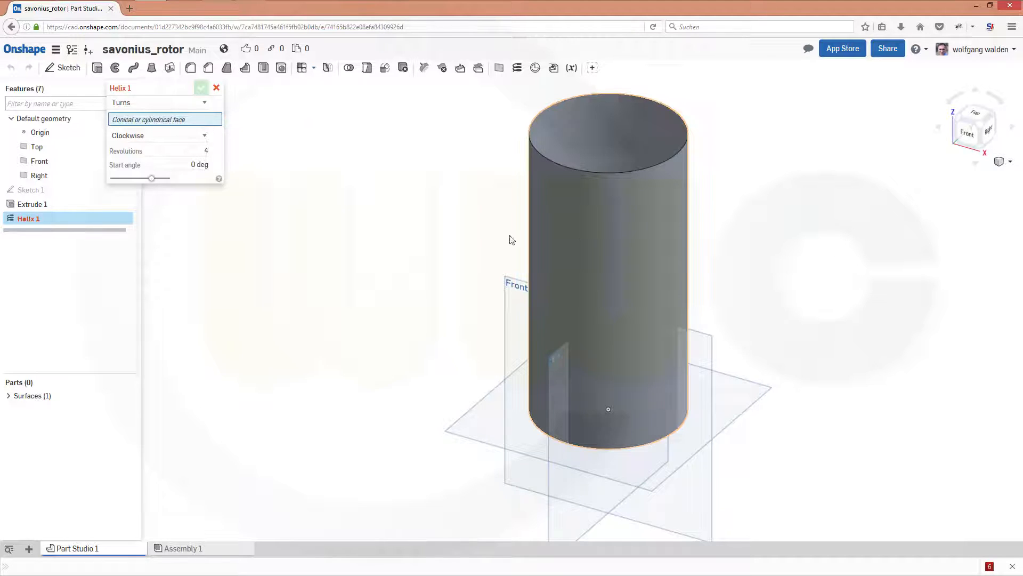
{"action": "left_click", "coordinate": [606, 261]}
{"action": "type", "text": "0.5"}
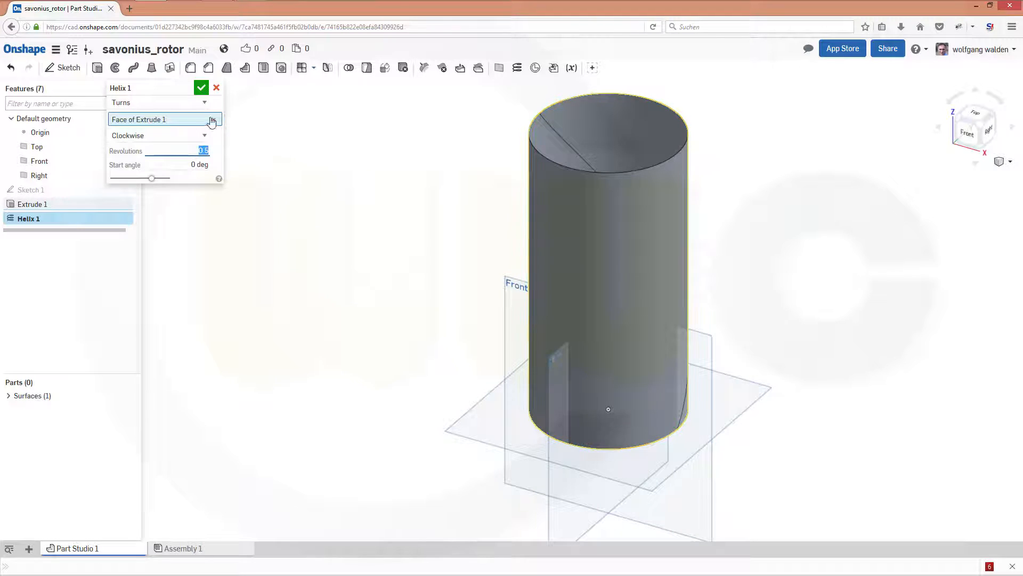
{"action": "left_click", "coordinate": [202, 87]}
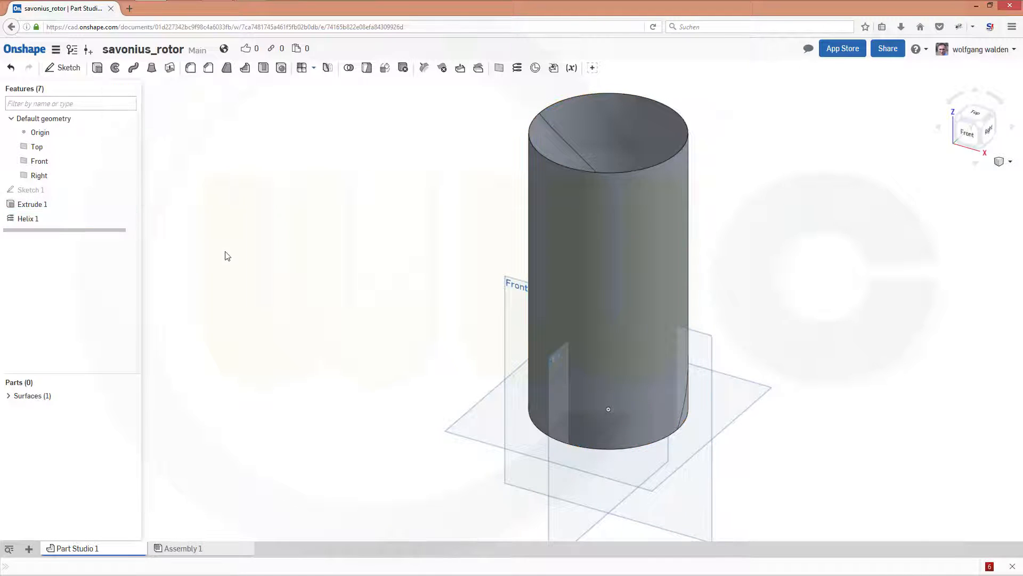
{"action": "left_click", "coordinate": [8, 396]}
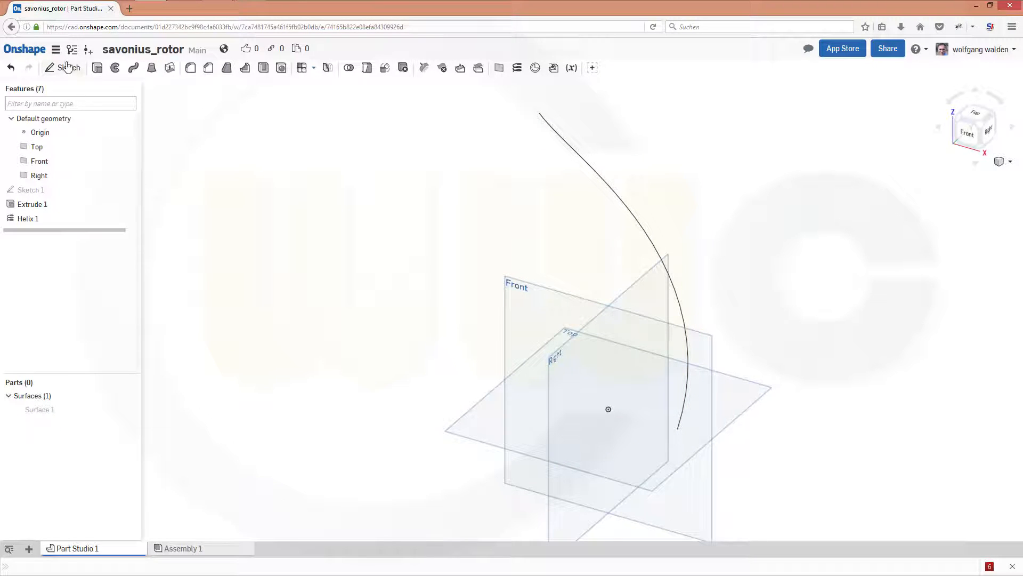
In Sketch 2, draw two Ø50 circles and move them onto the horizontal axis touching at the origin
{"action": "left_click", "coordinate": [63, 67]}
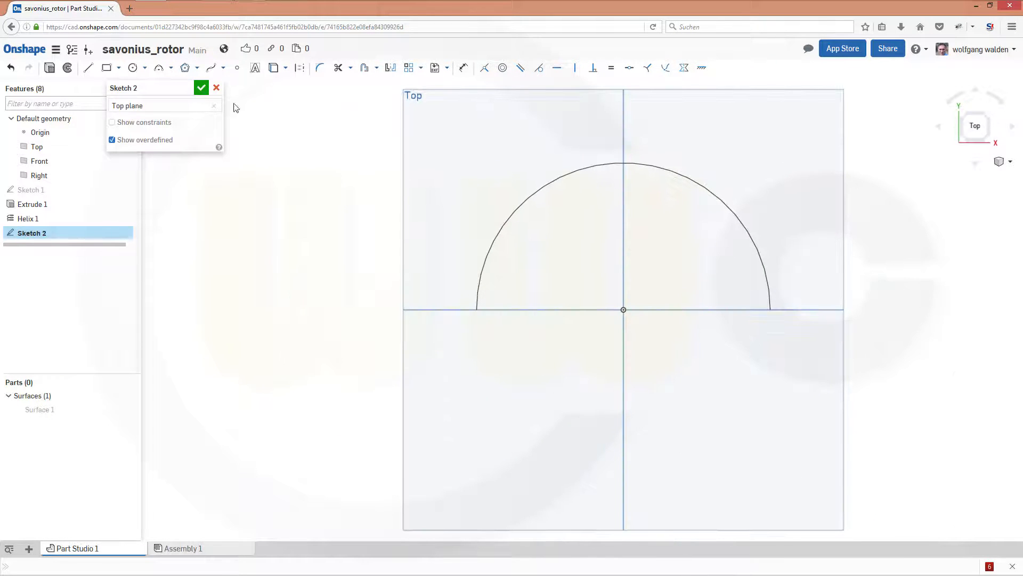
{"action": "mouse_move", "coordinate": [133, 67]}
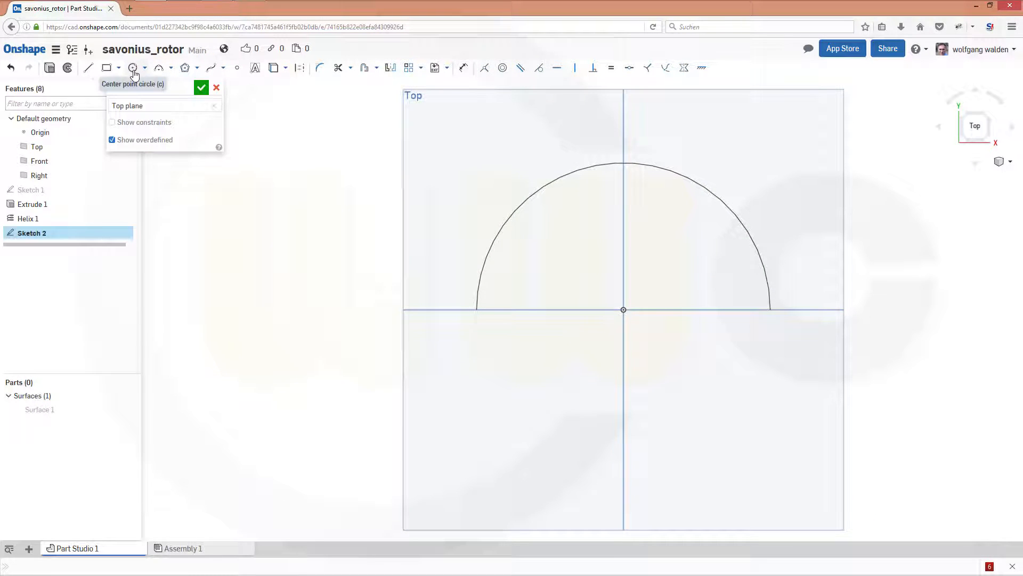
{"action": "mouse_move", "coordinate": [142, 83]}
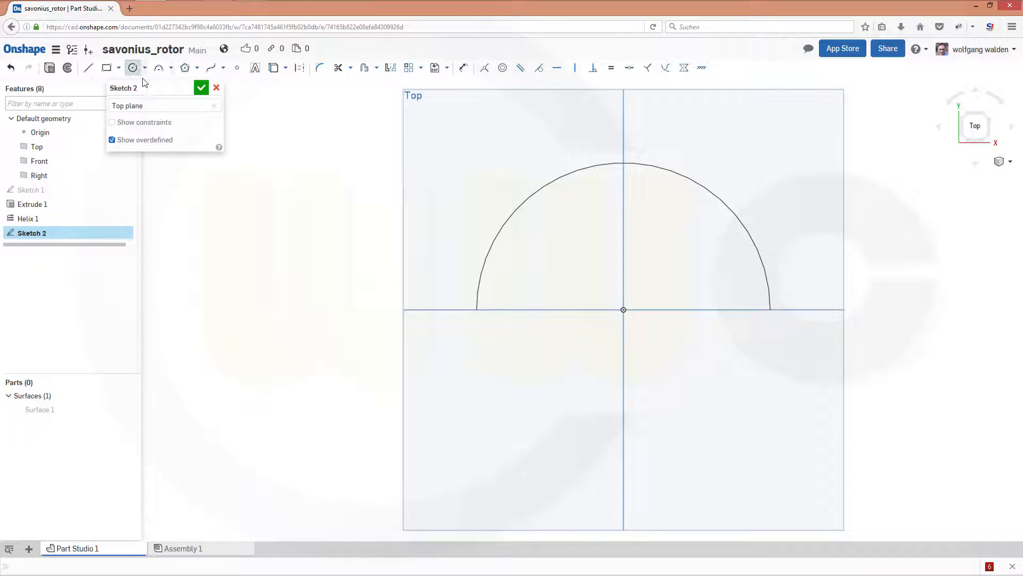
{"action": "mouse_move", "coordinate": [713, 354]}
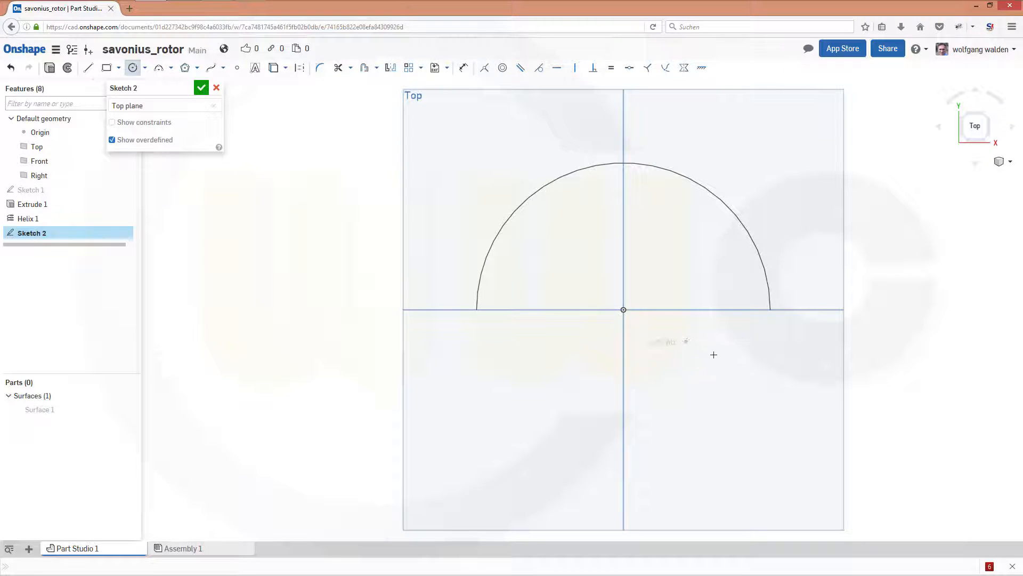
{"action": "left_click_drag", "start_coordinate": [685, 342], "coordinate": [725, 352]}
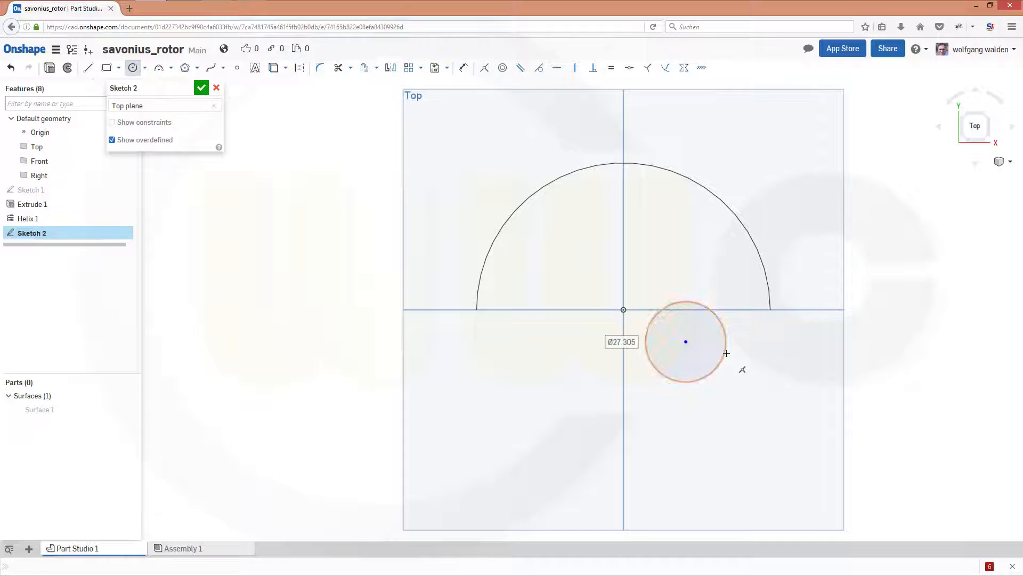
{"action": "type", "text": "50"}
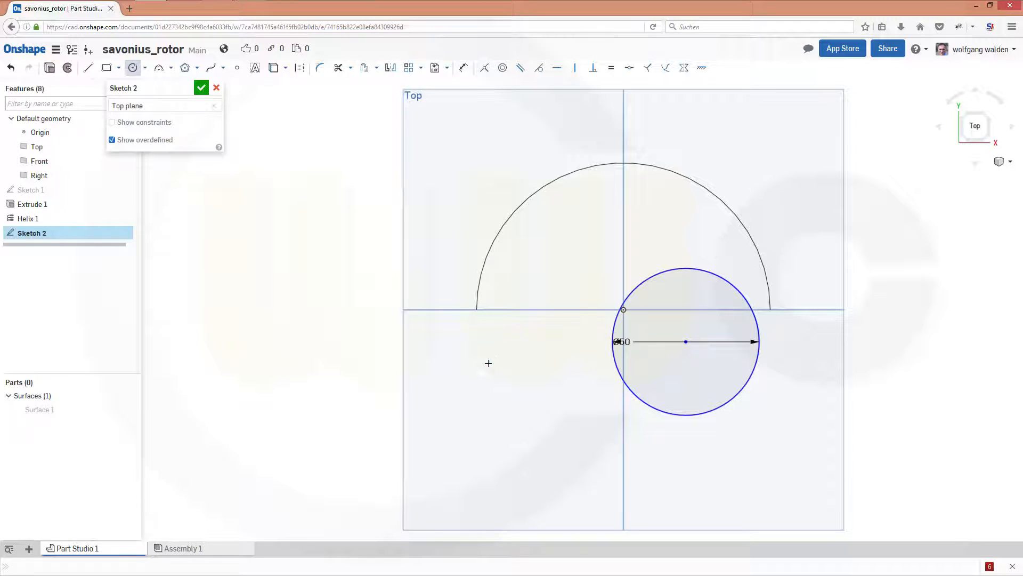
{"action": "left_click_drag", "start_coordinate": [488, 363], "coordinate": [535, 375]}
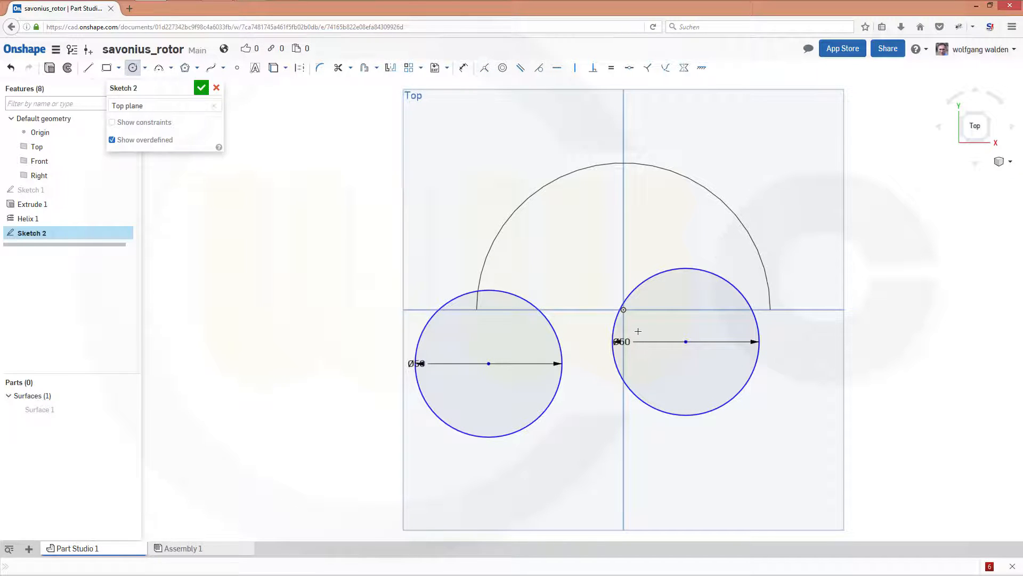
{"action": "double_click", "coordinate": [621, 341]}
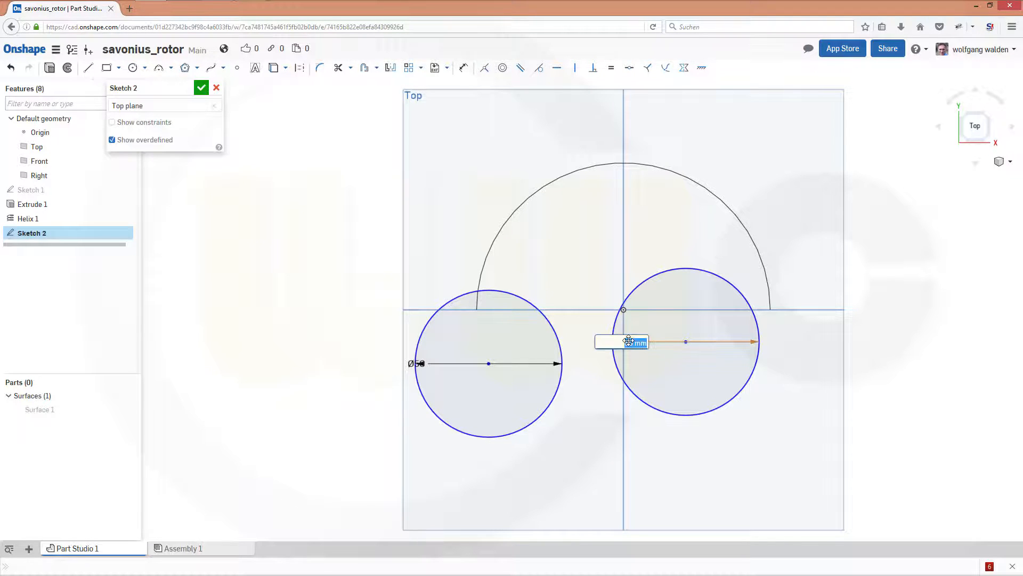
{"action": "type", "text": "60"}
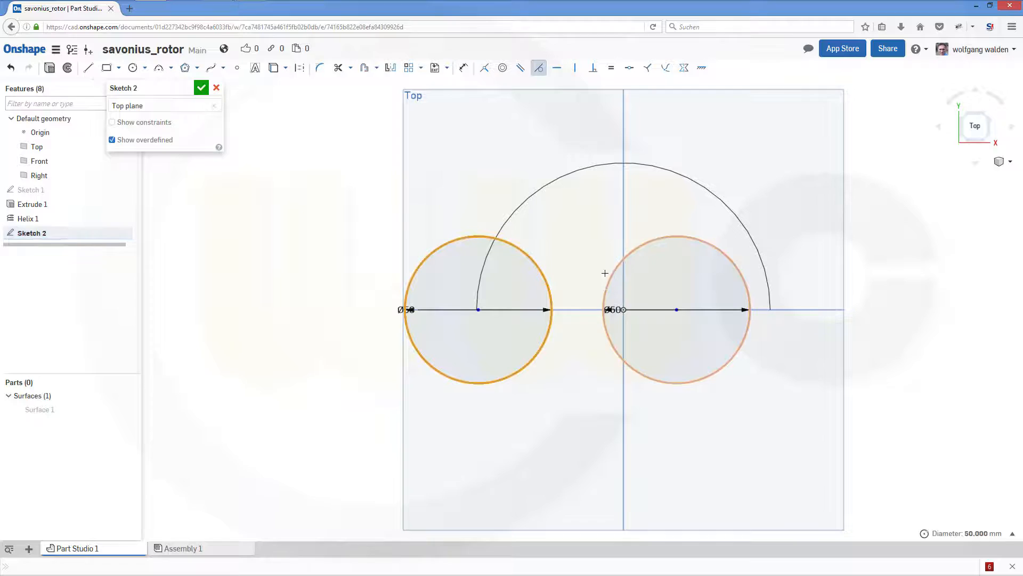
{"action": "left_click_drag", "start_coordinate": [677, 309], "coordinate": [623, 309]}
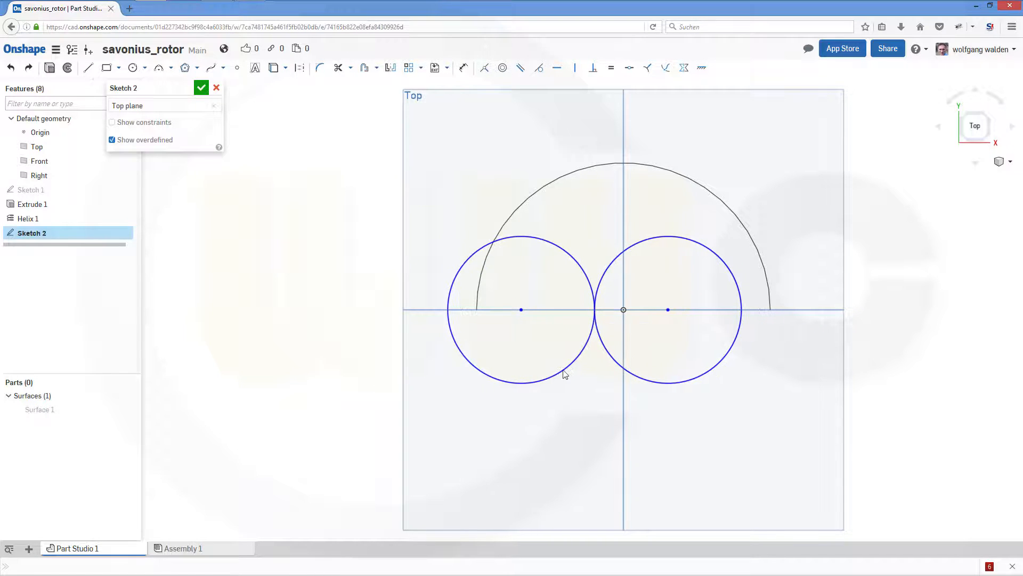
Constrain the circles to the arc ends and trim opposite halves into an S-shaped profile
{"action": "left_click", "coordinate": [483, 68]}
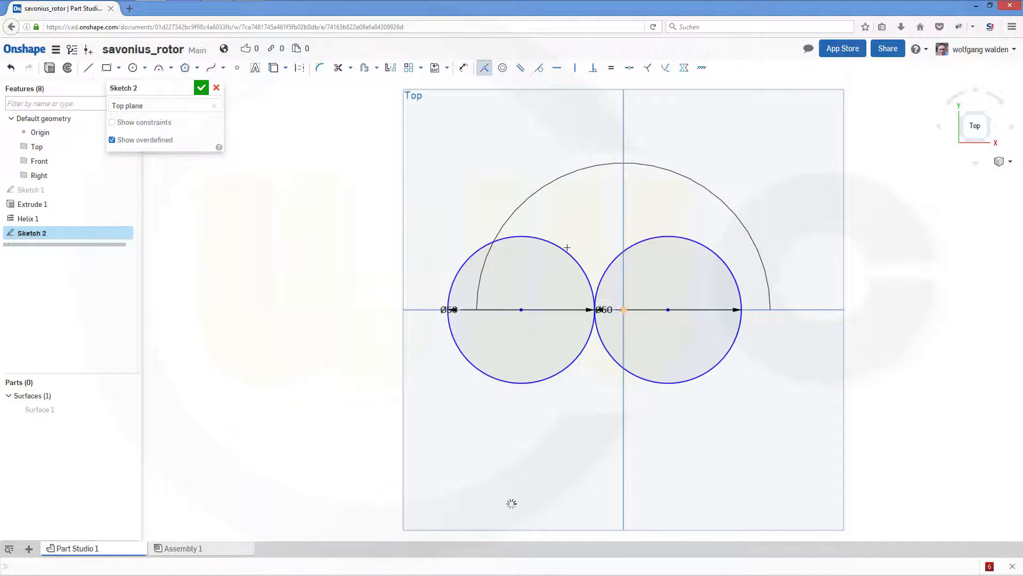
{"action": "left_click", "coordinate": [519, 240]}
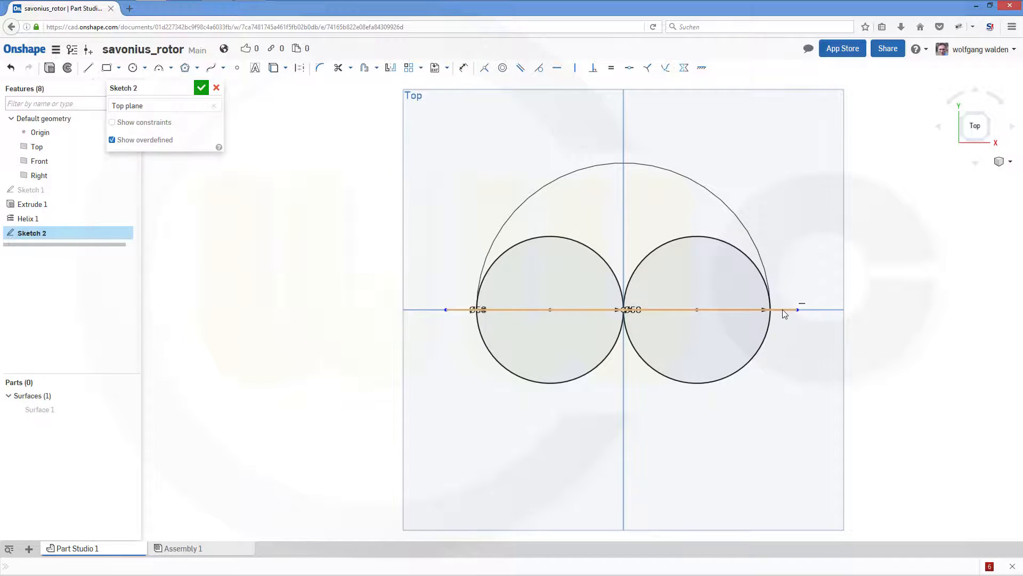
{"action": "right_click", "coordinate": [786, 314]}
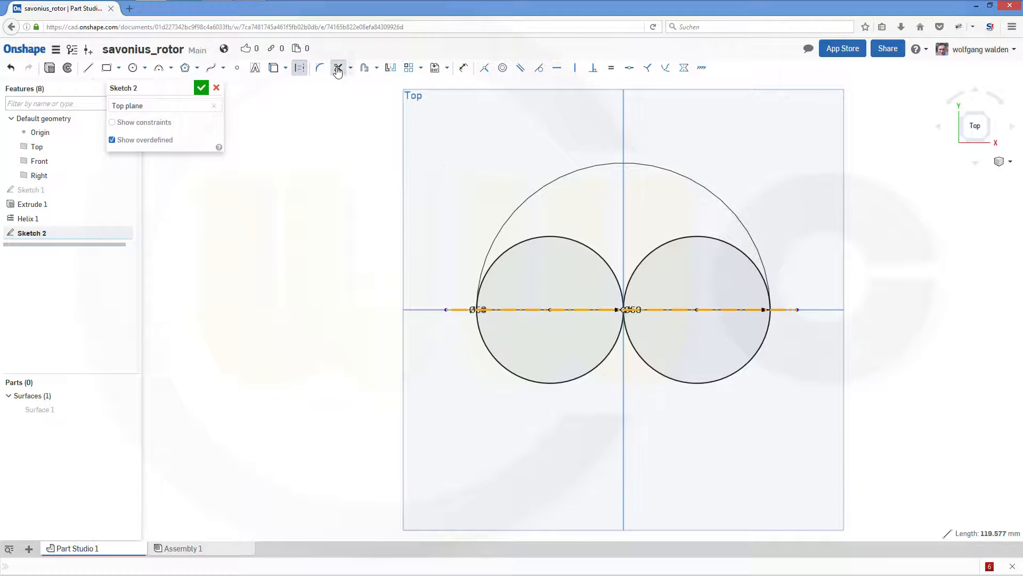
{"action": "left_click", "coordinate": [338, 67]}
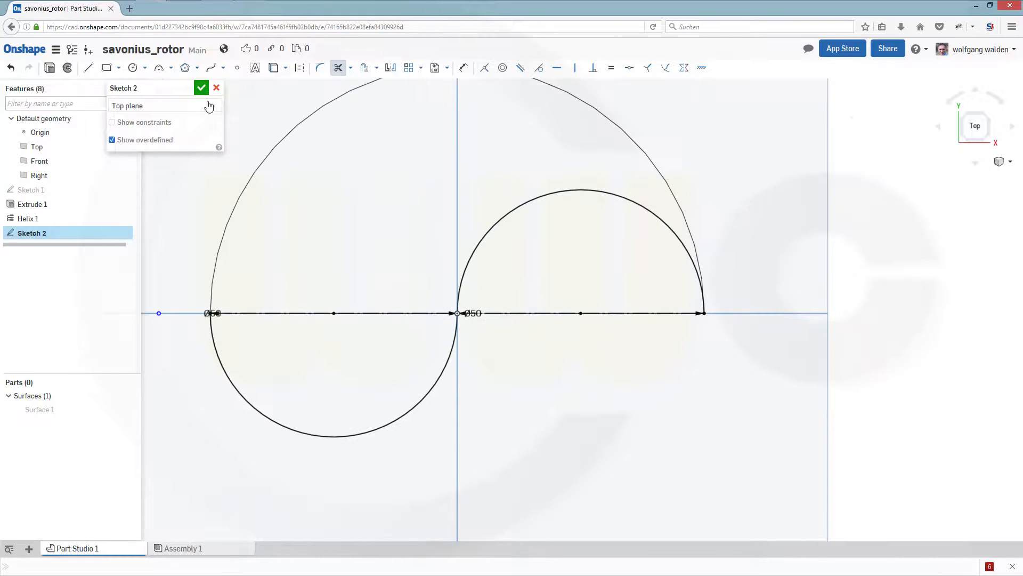
{"action": "left_click", "coordinate": [202, 87]}
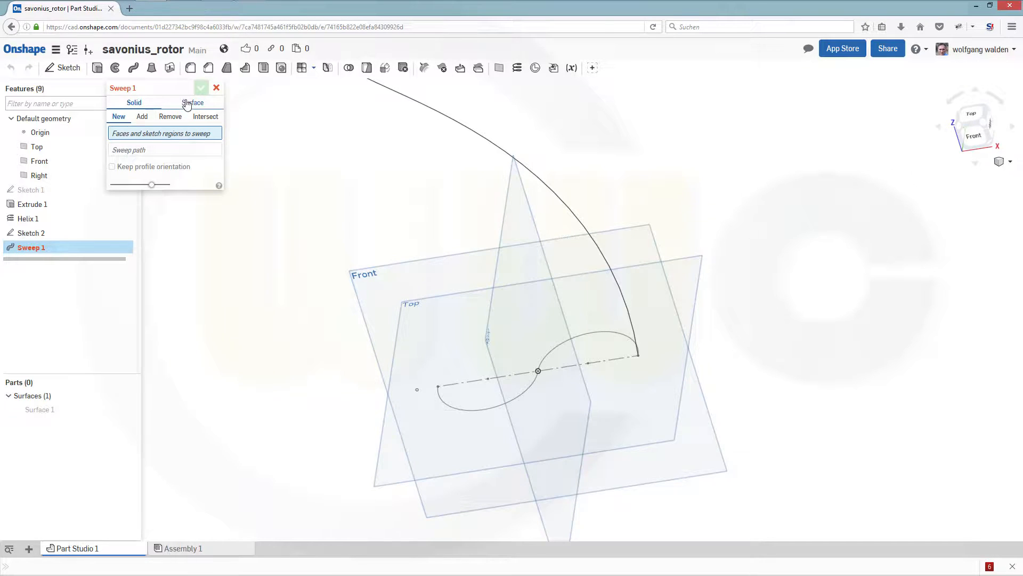
Sweep the S profile along Helix 1 as a surface, forming the twisted blades
{"action": "left_click", "coordinate": [192, 102]}
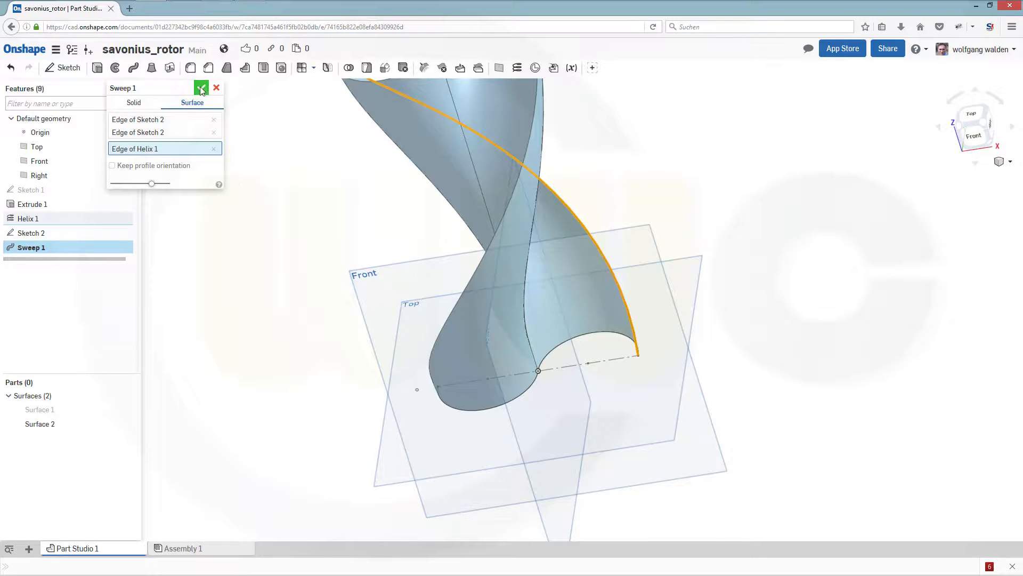
{"action": "left_click", "coordinate": [202, 88]}
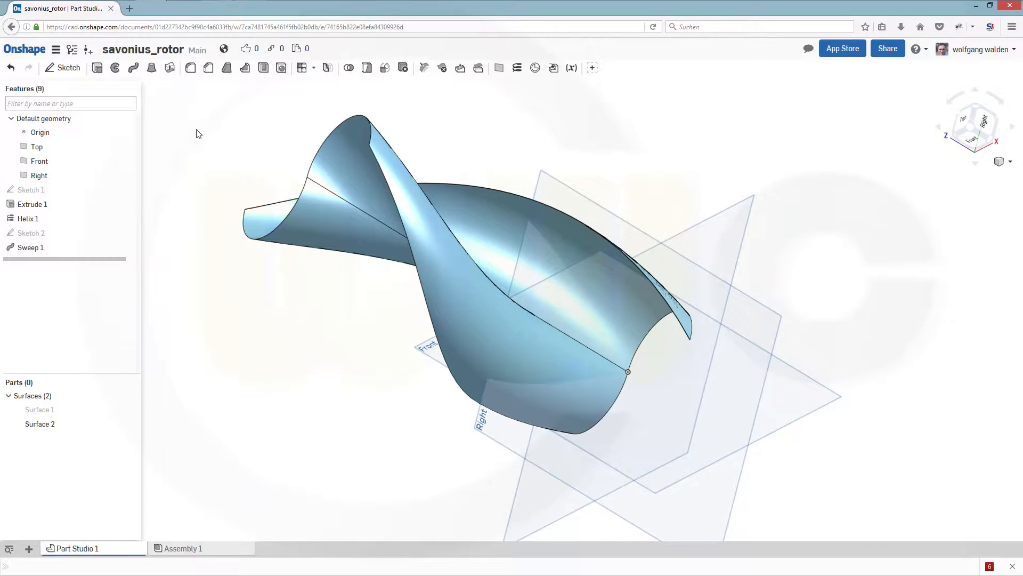
{"action": "mouse_move", "coordinate": [202, 98]}
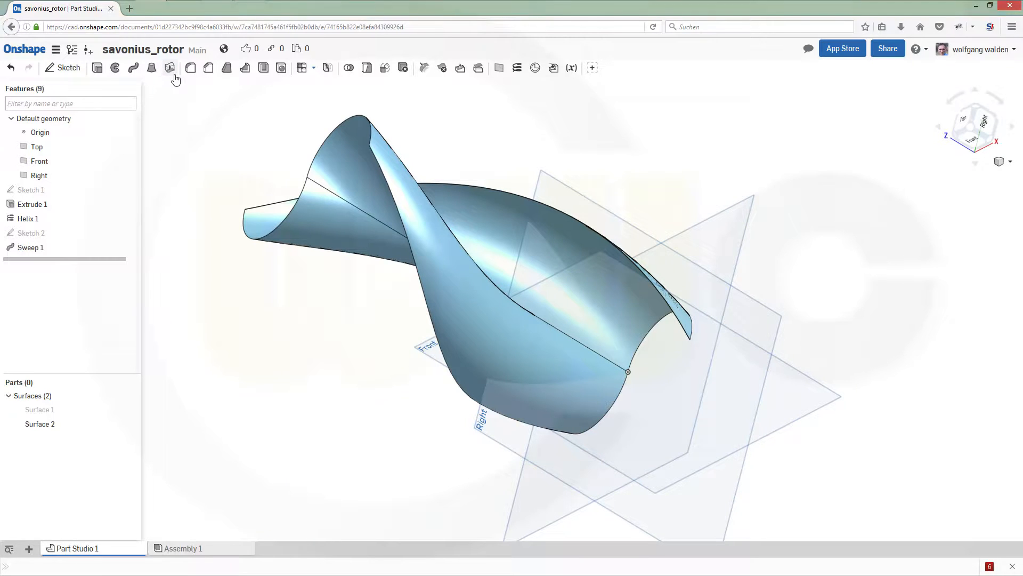
Thicken both Sweep 1 faces 0.5 mm each direction into solid Part 1
{"action": "left_click", "coordinate": [170, 67]}
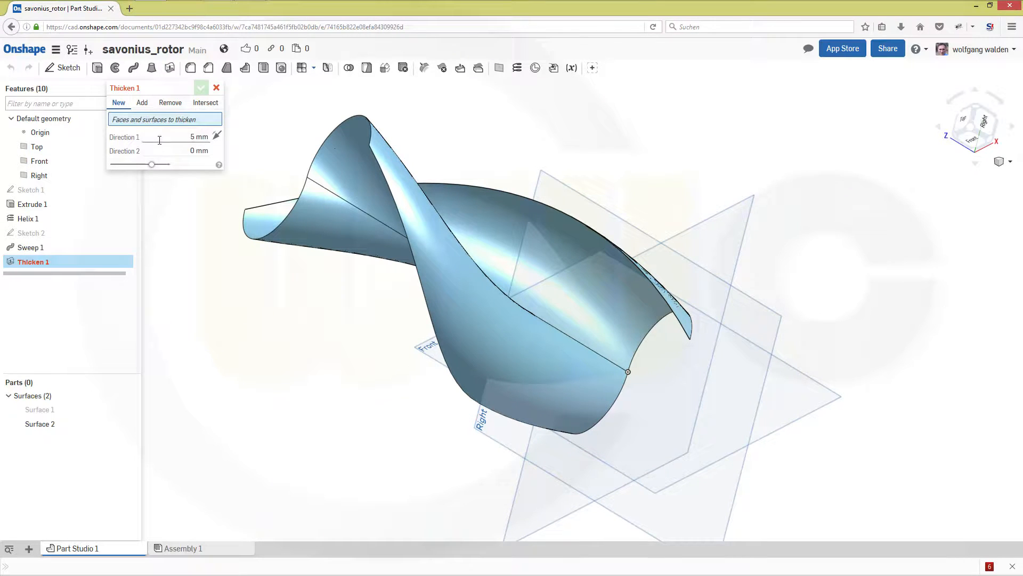
{"action": "mouse_move", "coordinate": [160, 136]}
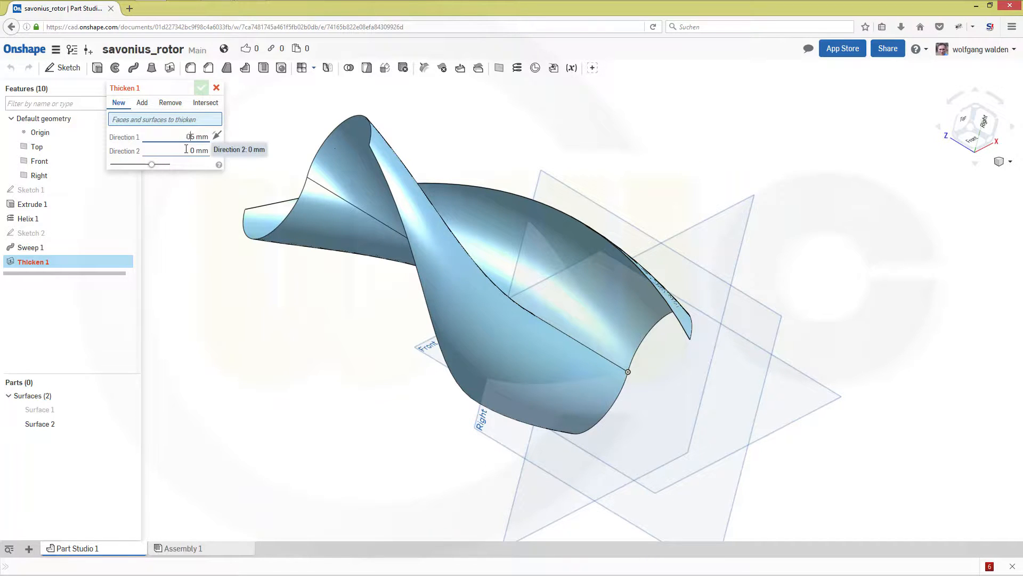
{"action": "type", "text": "0.55"}
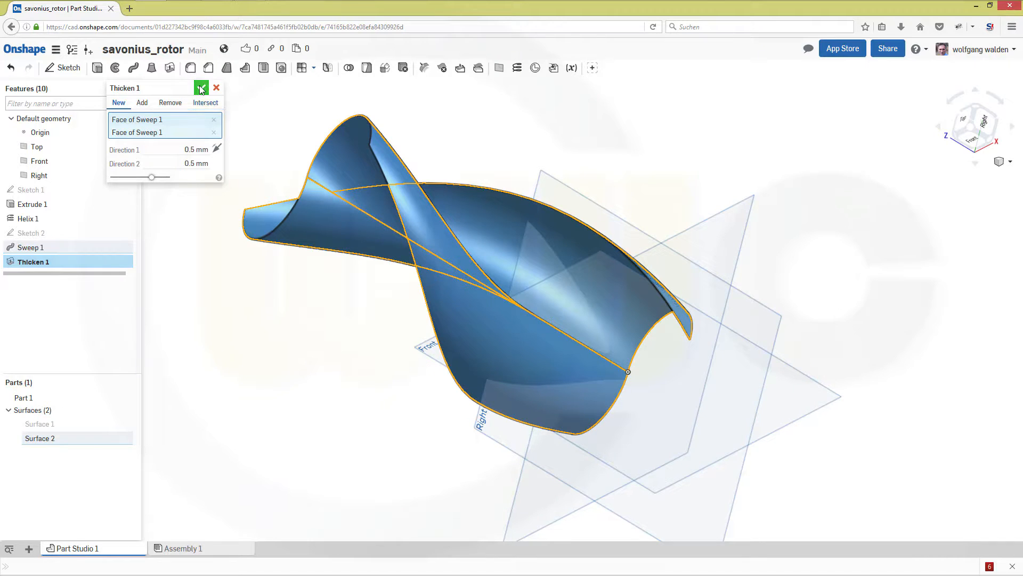
{"action": "left_click", "coordinate": [202, 88]}
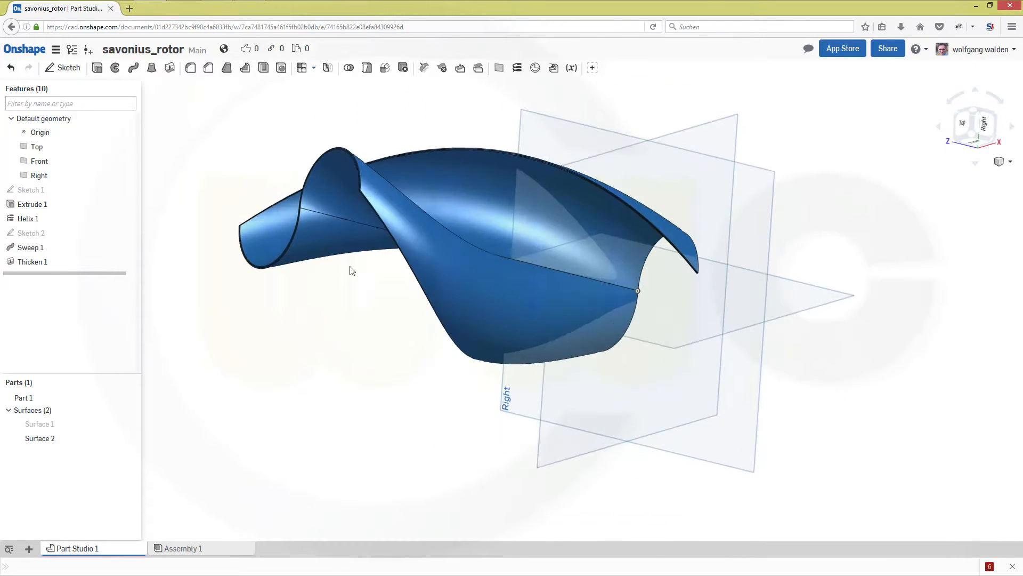
Hide all default planes and display the rotor shaded without edges
{"action": "left_click_drag", "start_coordinate": [353, 271], "coordinate": [742, 178]}
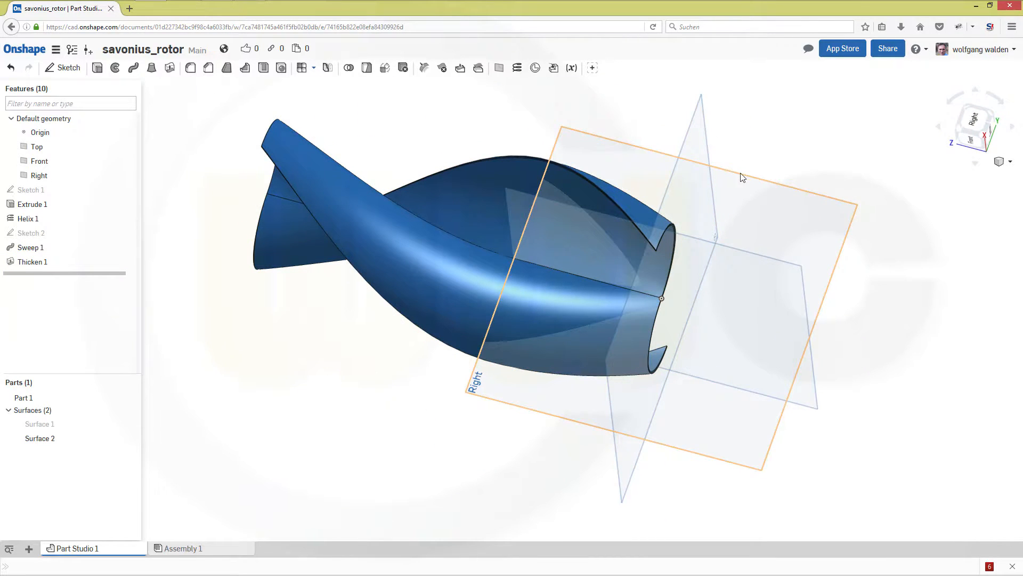
{"action": "right_click", "coordinate": [742, 177]}
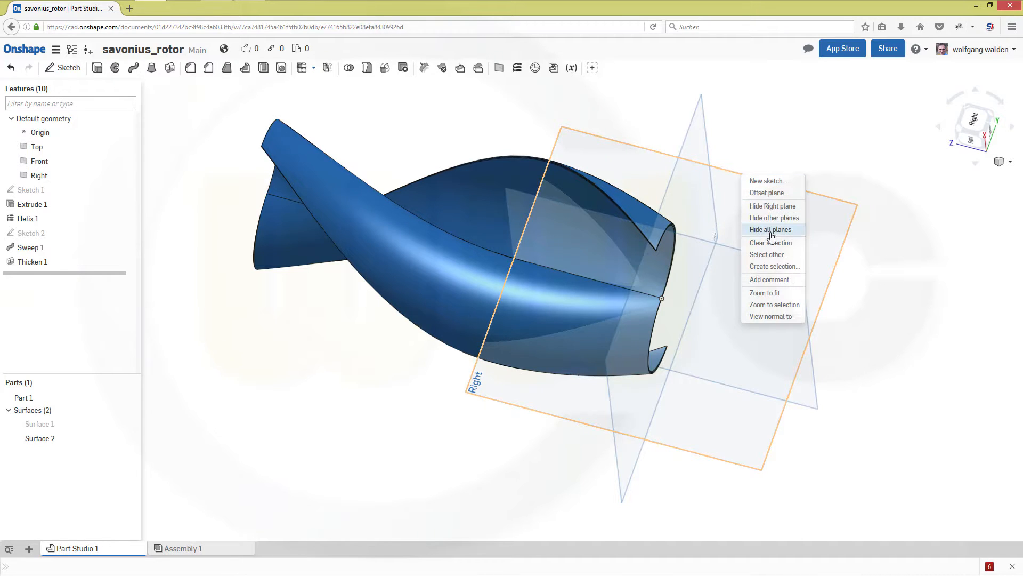
{"action": "left_click", "coordinate": [769, 229]}
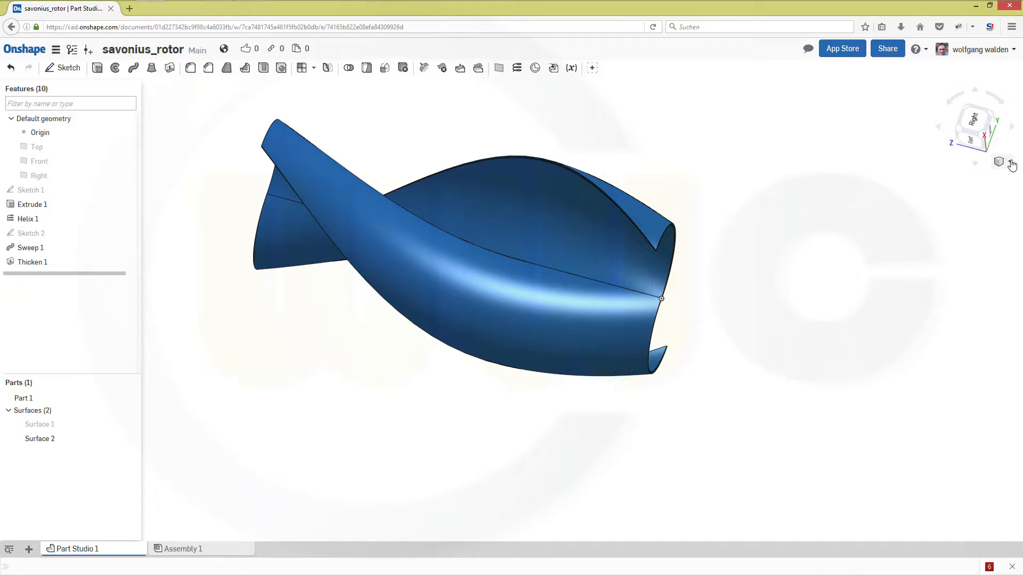
{"action": "left_click", "coordinate": [1004, 162]}
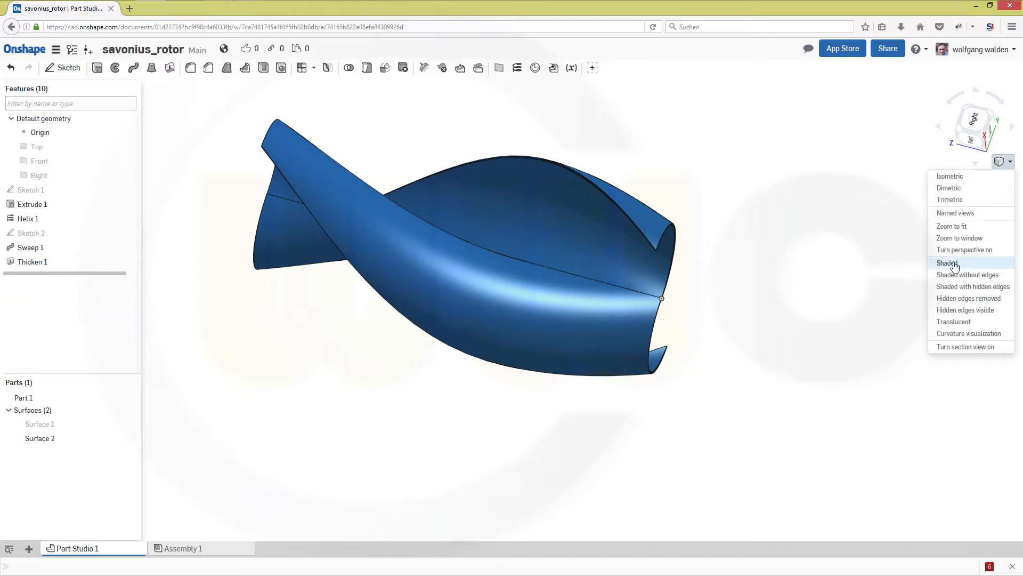
{"action": "left_click", "coordinate": [968, 274]}
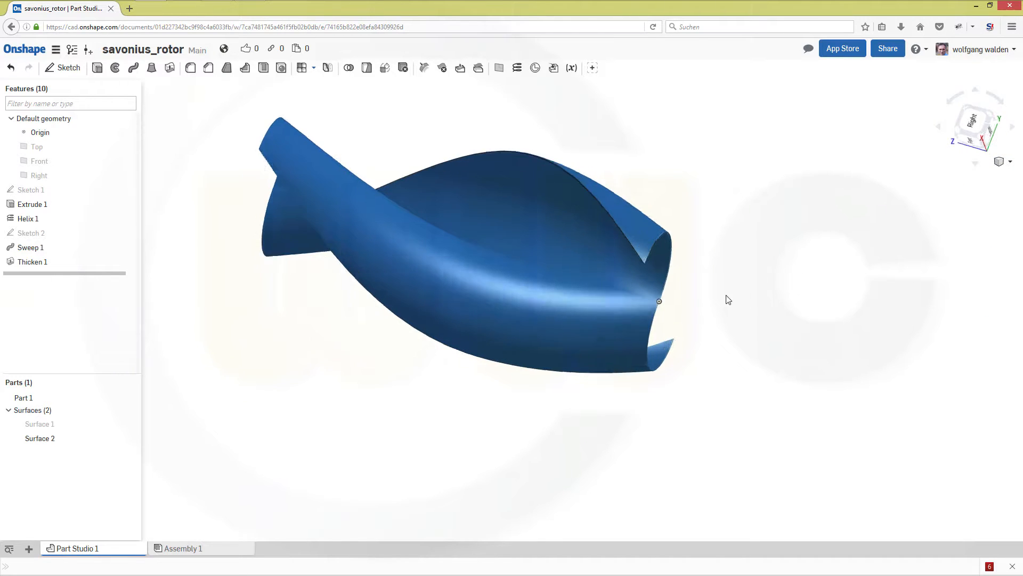